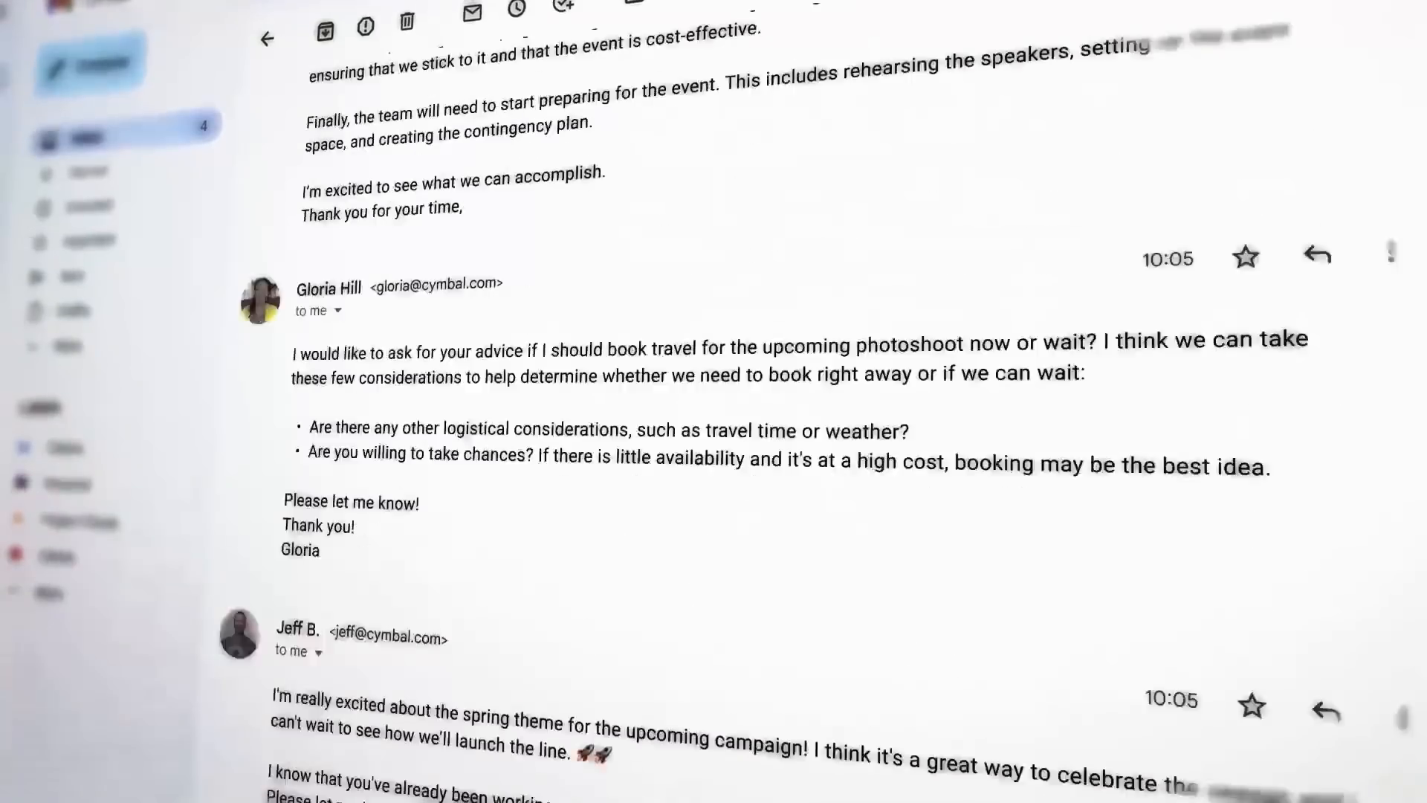
Complete the image request to read 'miniature magical gardens' in the Generate Images panel.
{"action": "scroll", "scroll_direction": "down", "scroll_amount": 3}
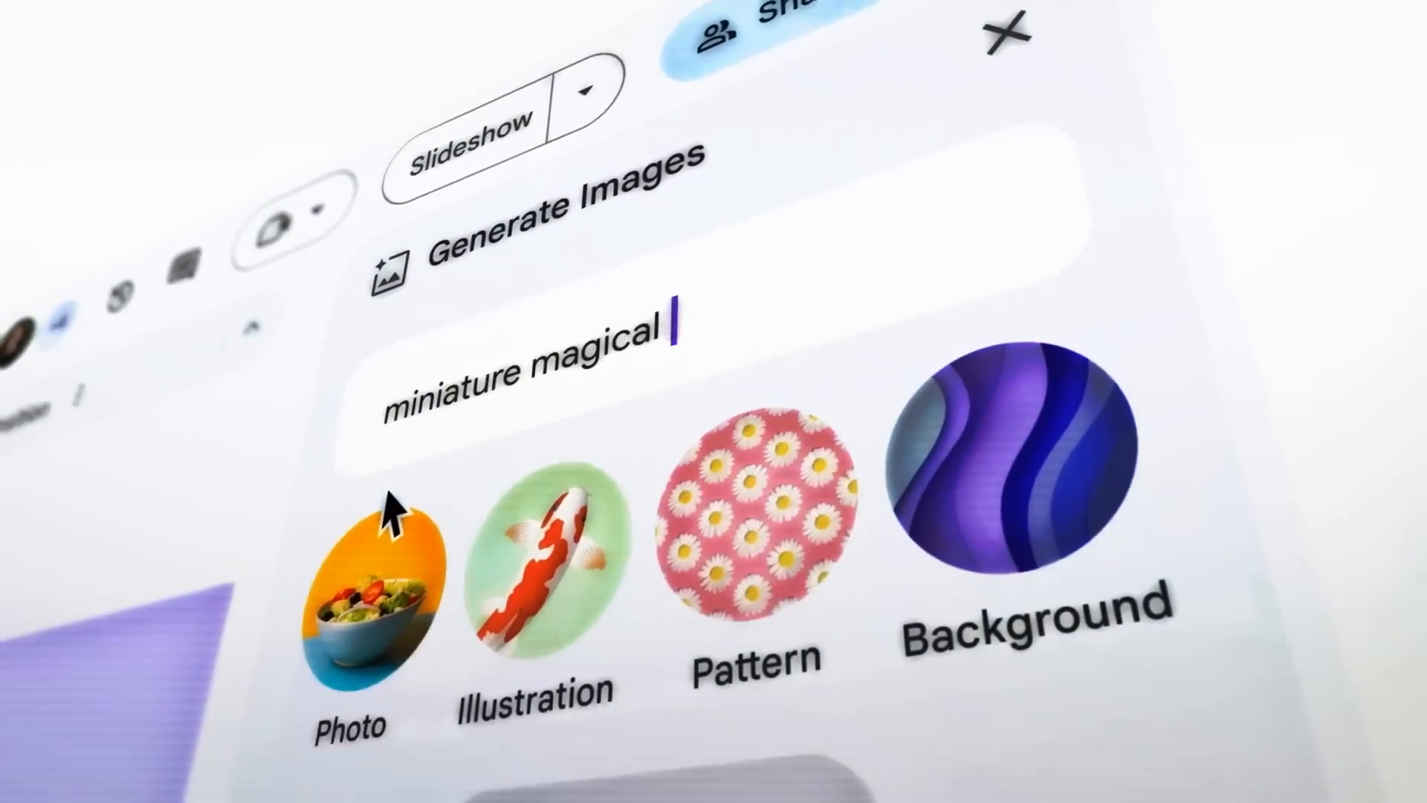
{"action": "type", "text": "gardens"}
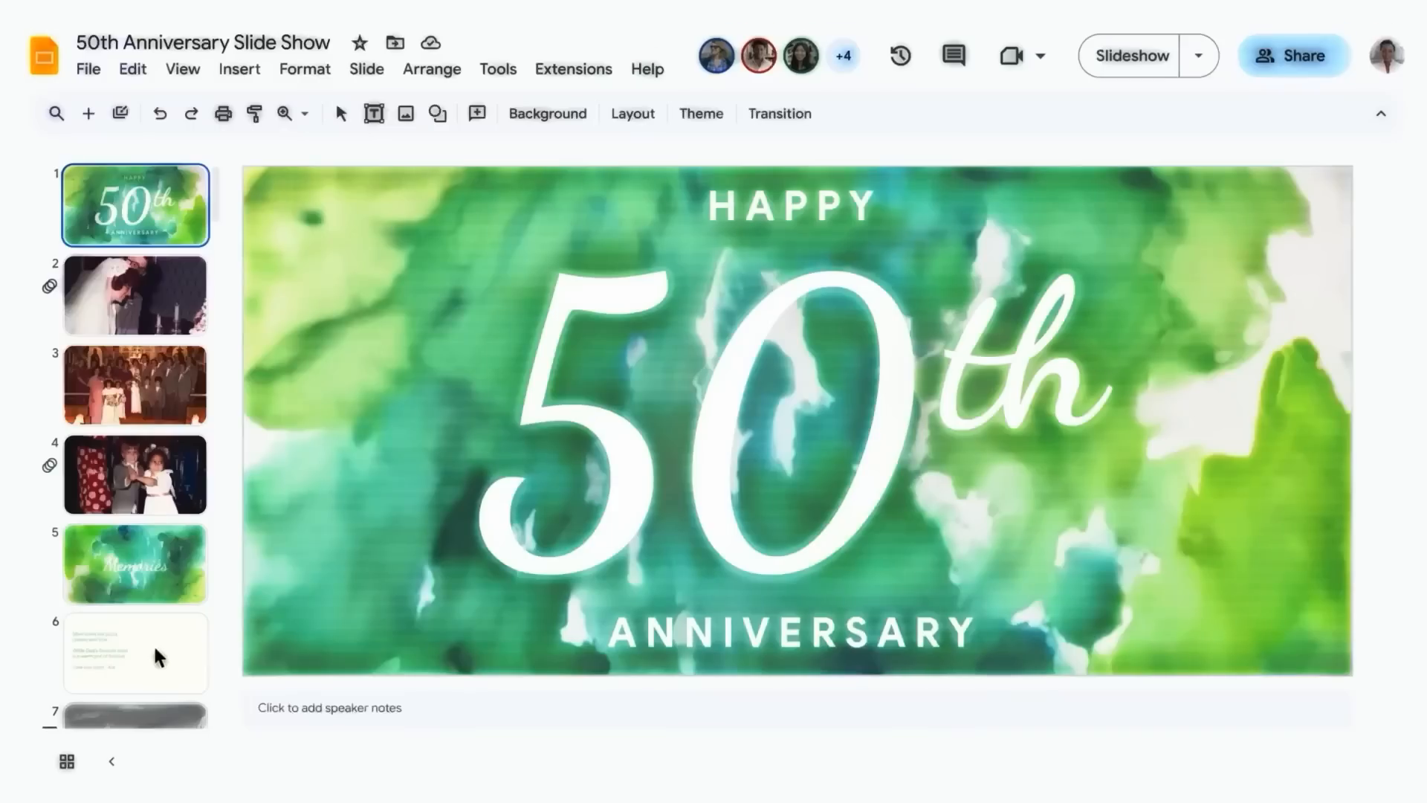
Go to the slide with the pizza and fondue rhyme from the filmstrip.
{"action": "left_click", "coordinate": [135, 653]}
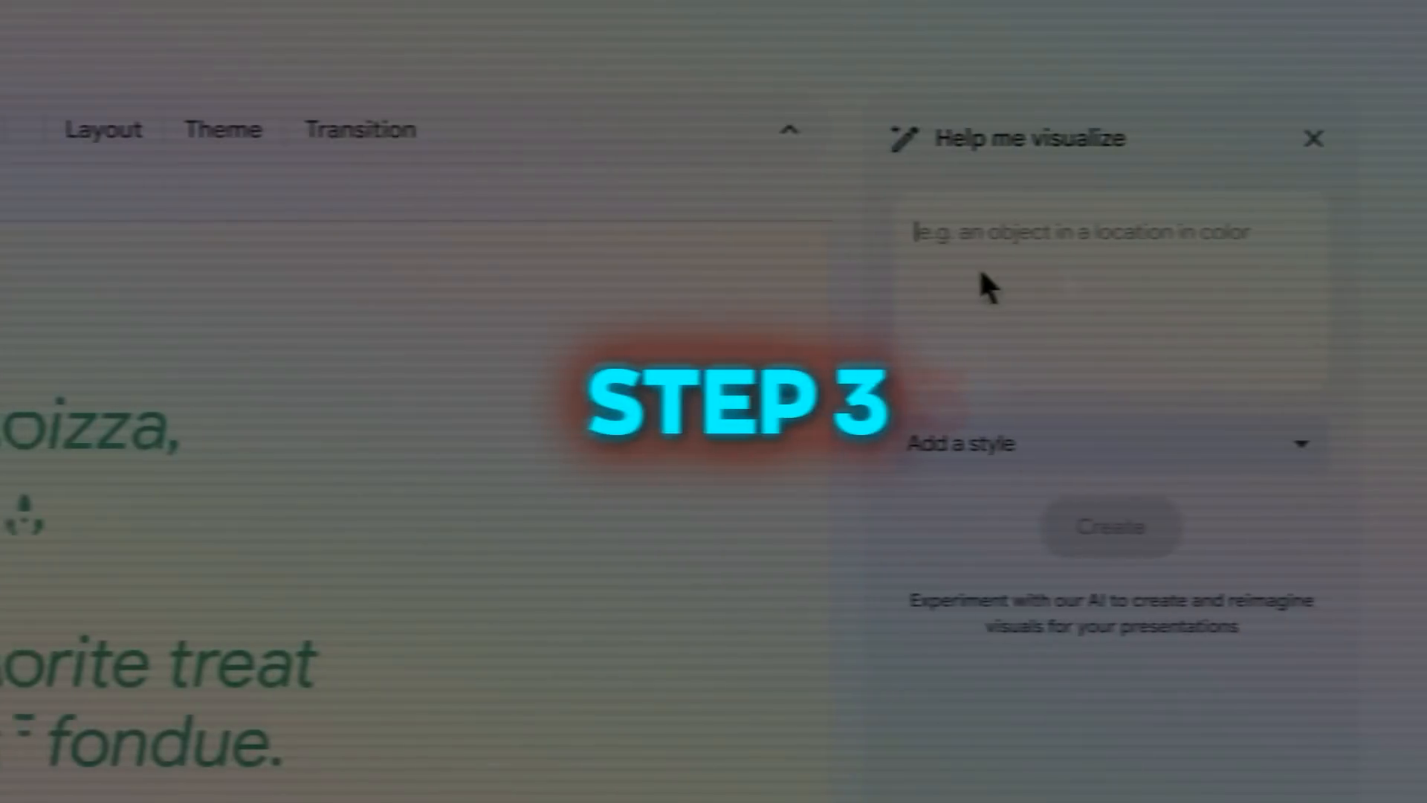
Prompt Help me visualize with 'Mom loves her pizza, cheesy and true, While Dad's favorite treat is a warm pot of fondue'.
{"action": "type", "text": "Mom loves her pizza, cheesy and true, While Dad's favorite treat is a warm pot of fondue."}
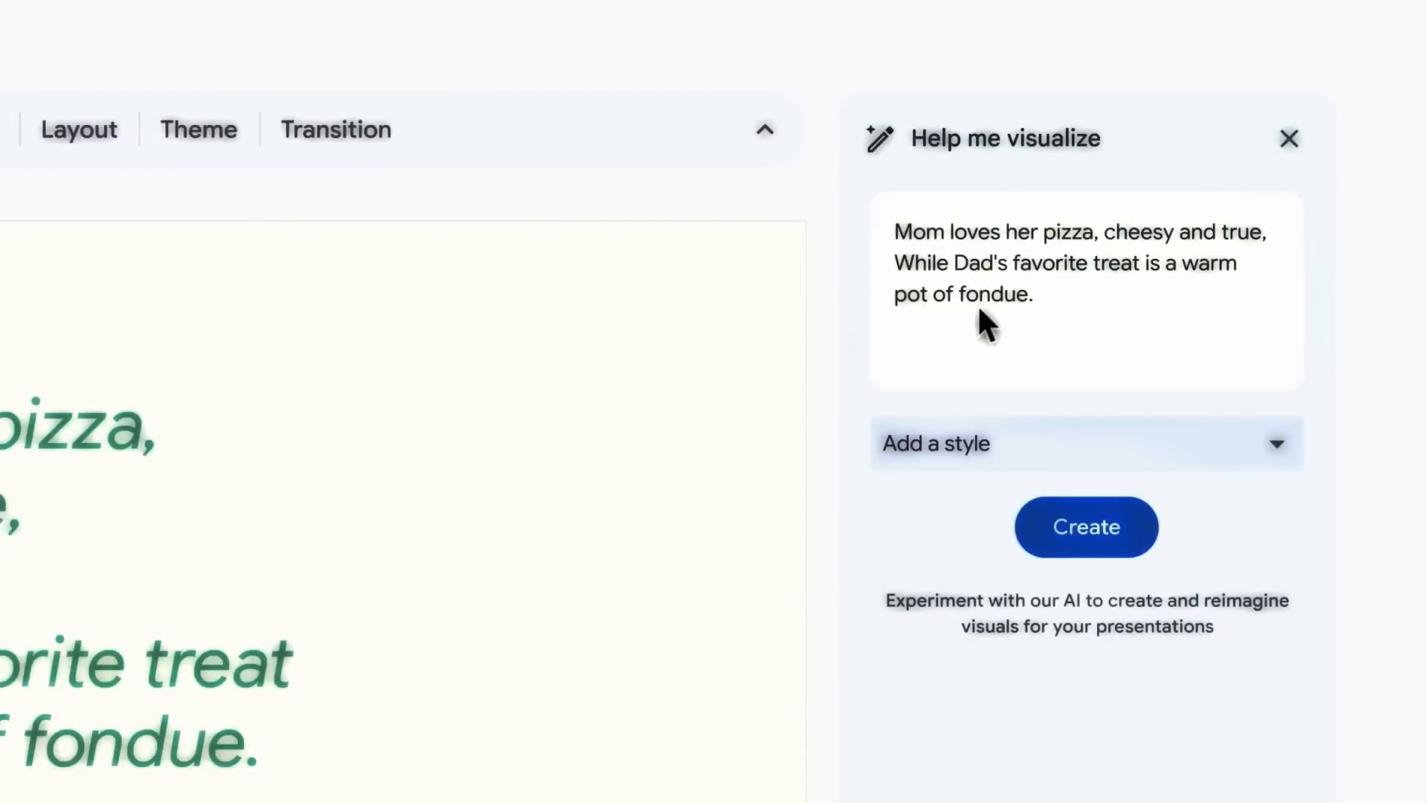
{"action": "left_click", "coordinate": [1037, 294]}
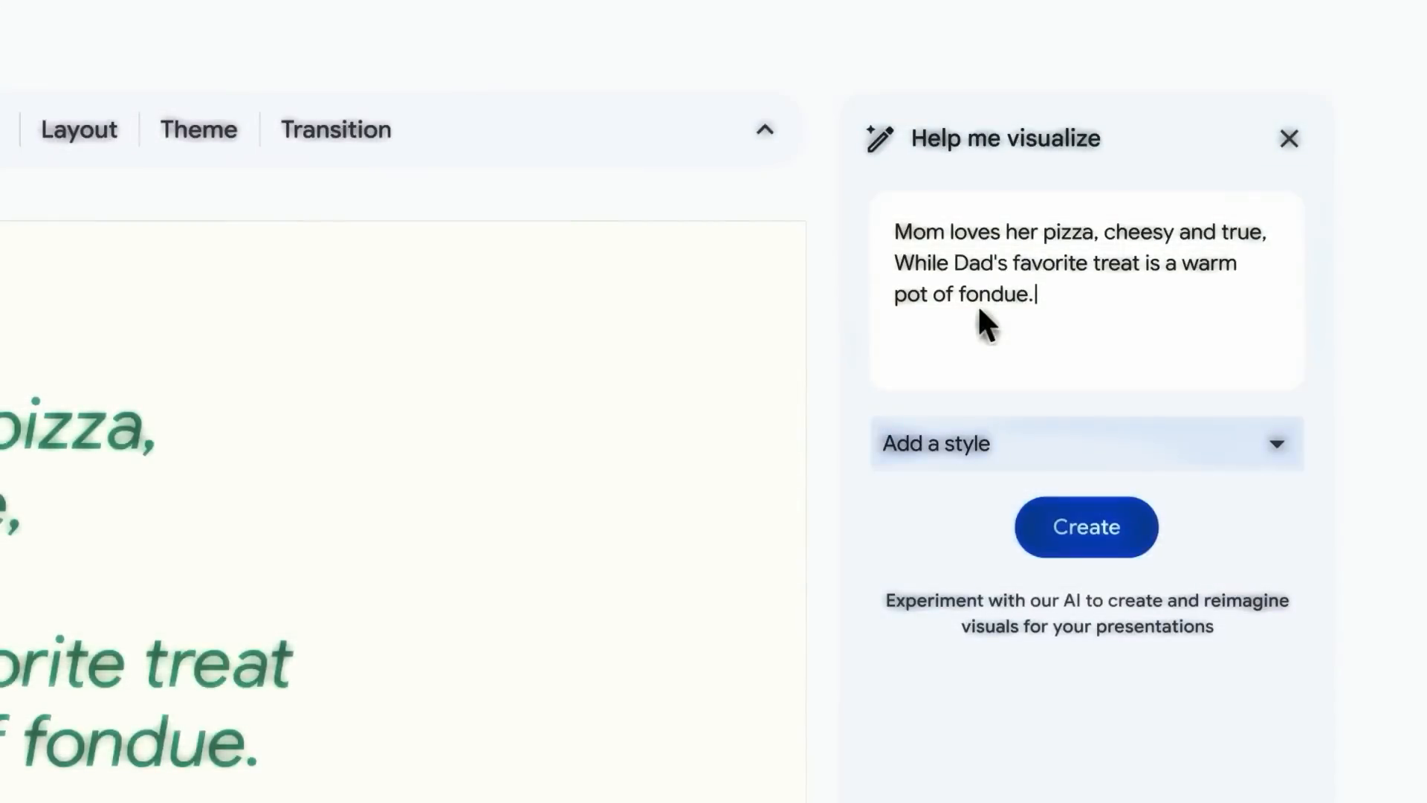
{"action": "left_click", "coordinate": [1086, 527]}
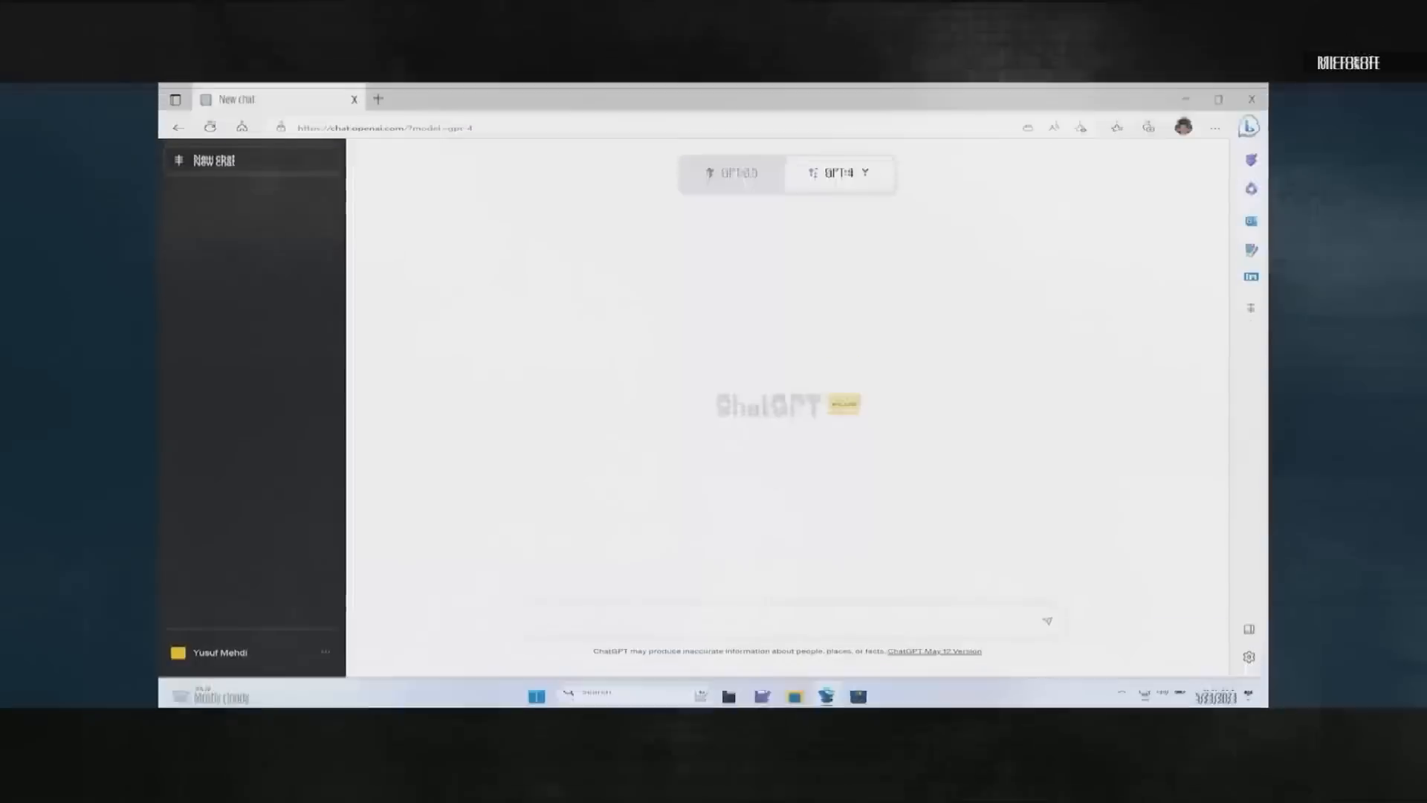
Switch the new ChatGPT chat to GPT-4, revealing Default, Browsing with Bing, Code Execution and Plugins.
{"action": "left_click", "coordinate": [838, 173]}
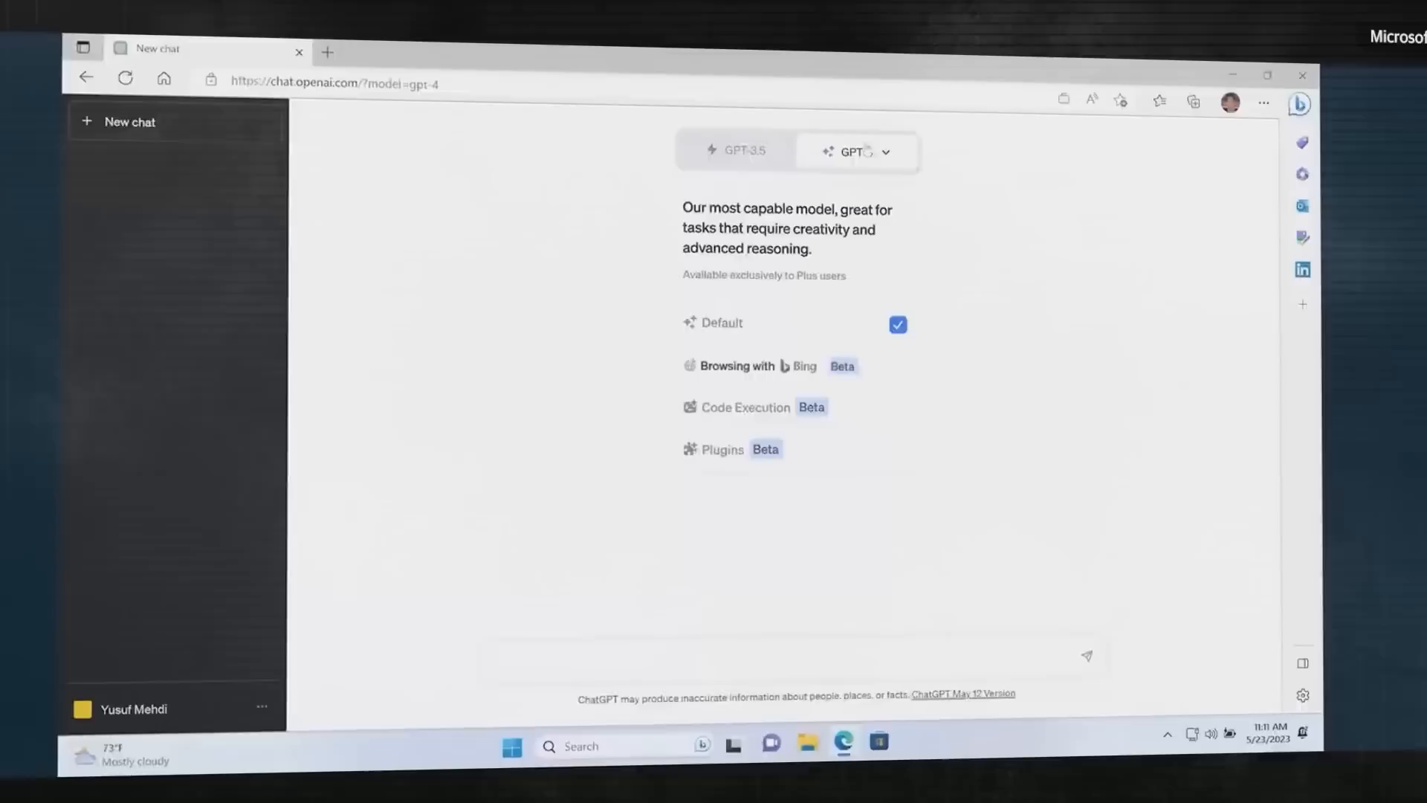